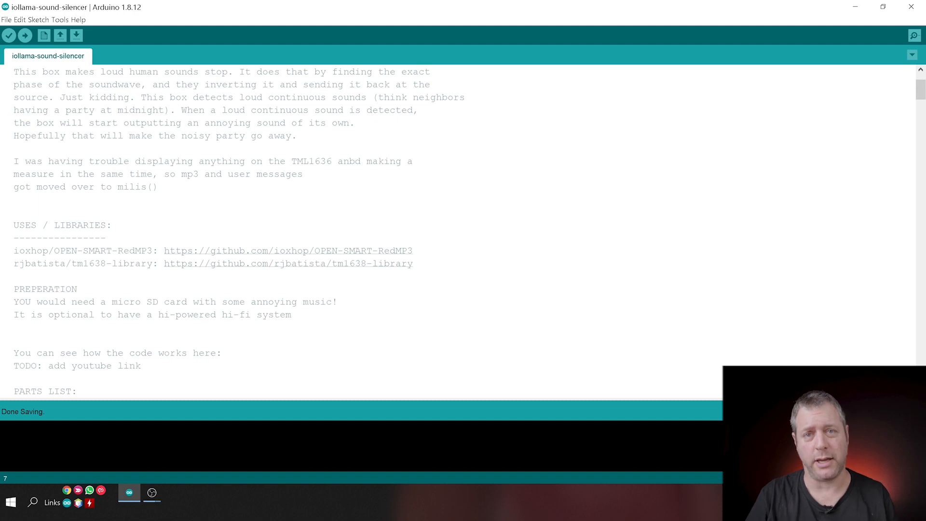
Step: Scroll past the header comments and library includes to the sound detector and LED & KEY #defines
scroll(down, 3)
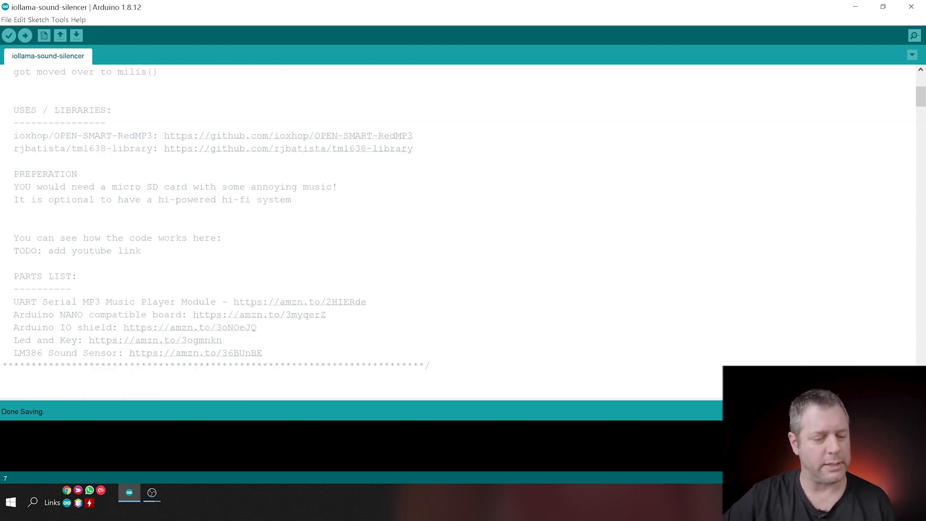
scroll(down, 3)
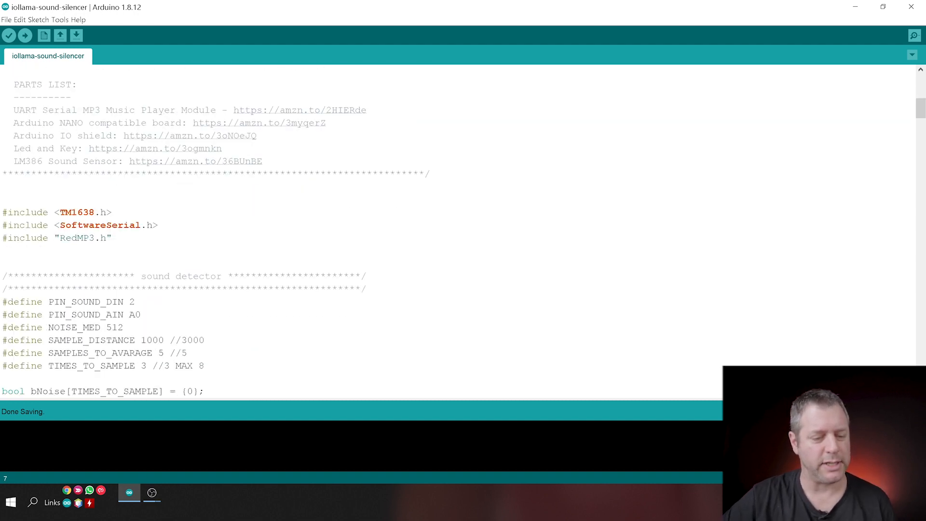
scroll(down, 3)
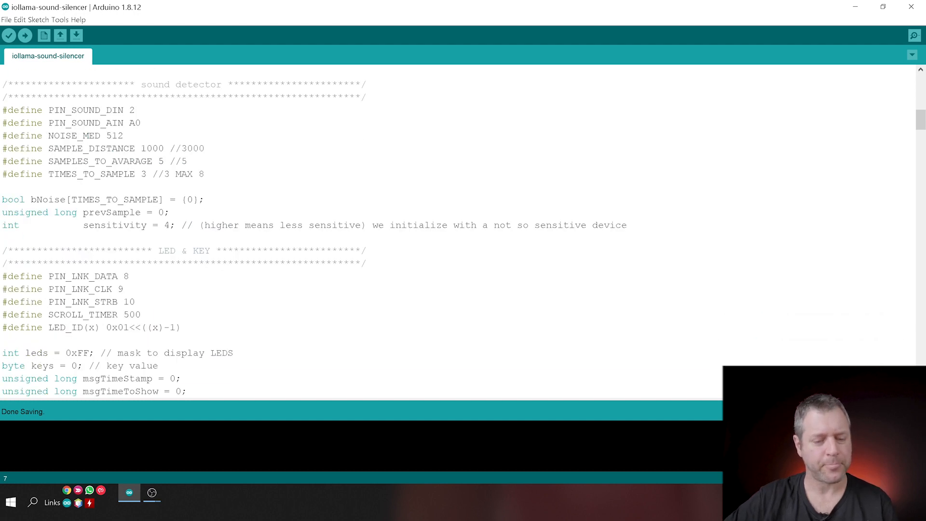
Step: Scroll past the MP3 settings and TM1638 module declaration to setup() and the loop() header
scroll(down, 3)
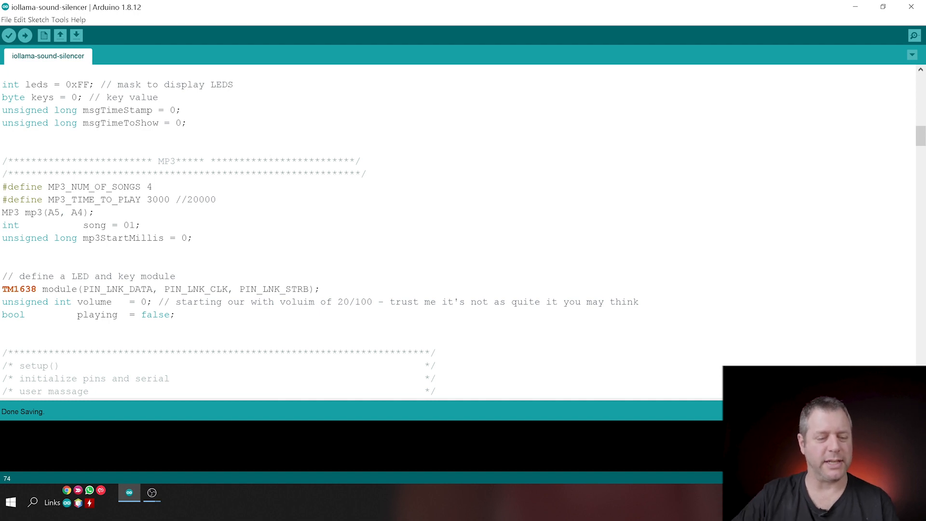
scroll(down, 3)
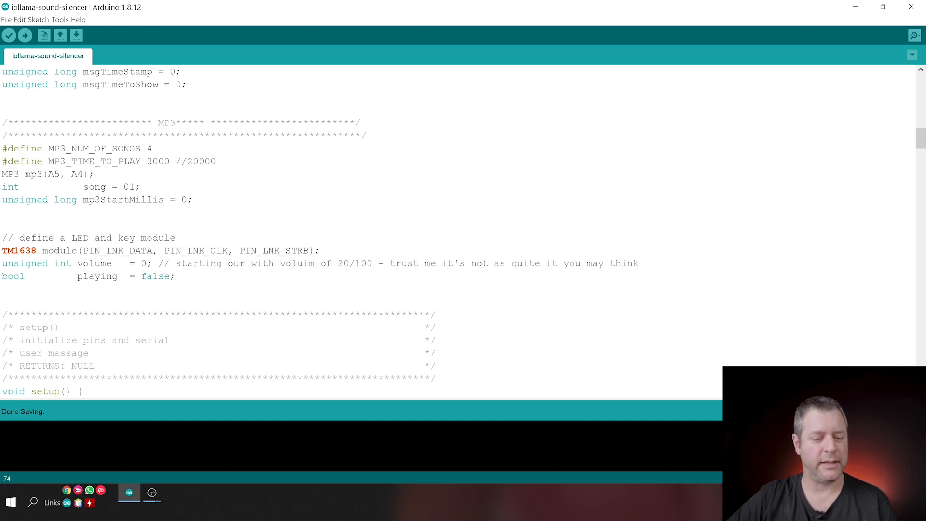
scroll(down, 3)
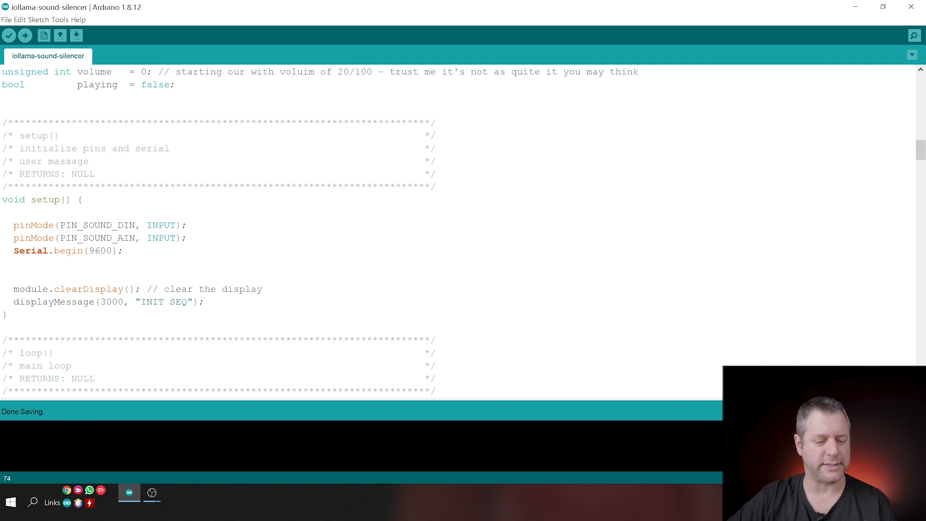
Step: Scroll into loop() past the noise check and mp3Loop call to the key switch cases
scroll(down, 3)
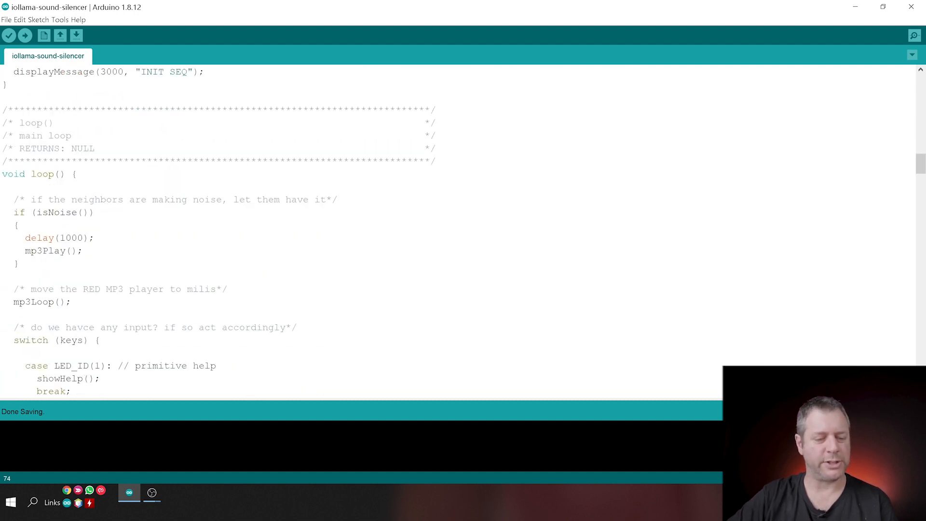
scroll(down, 3)
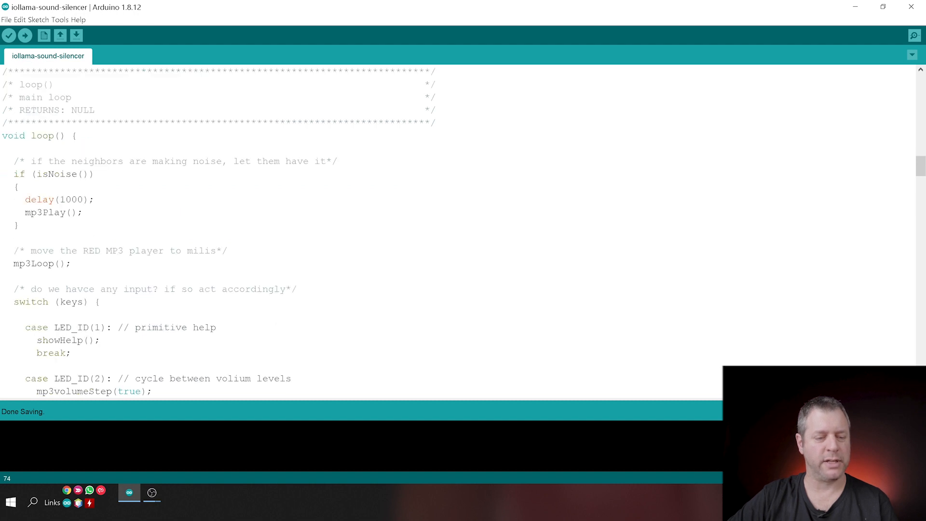
scroll(down, 3)
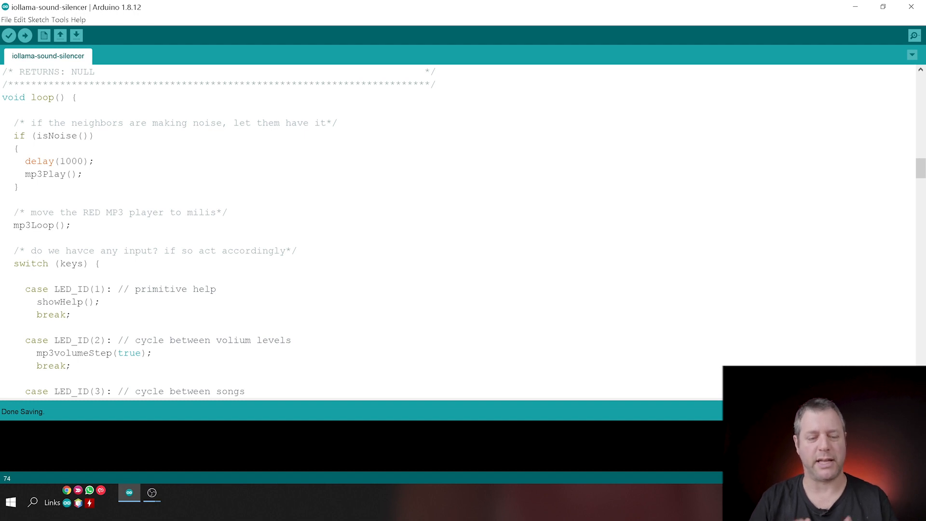
scroll(down, 3)
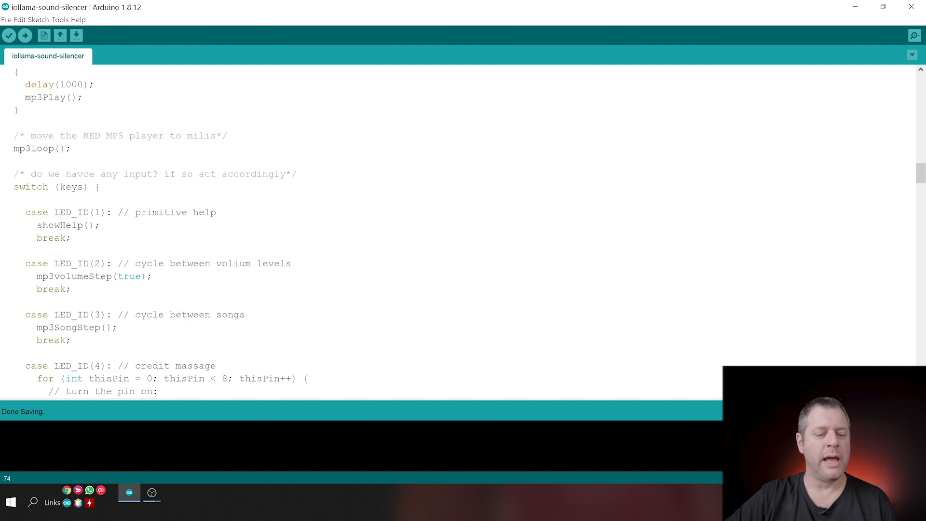
scroll(down, 3)
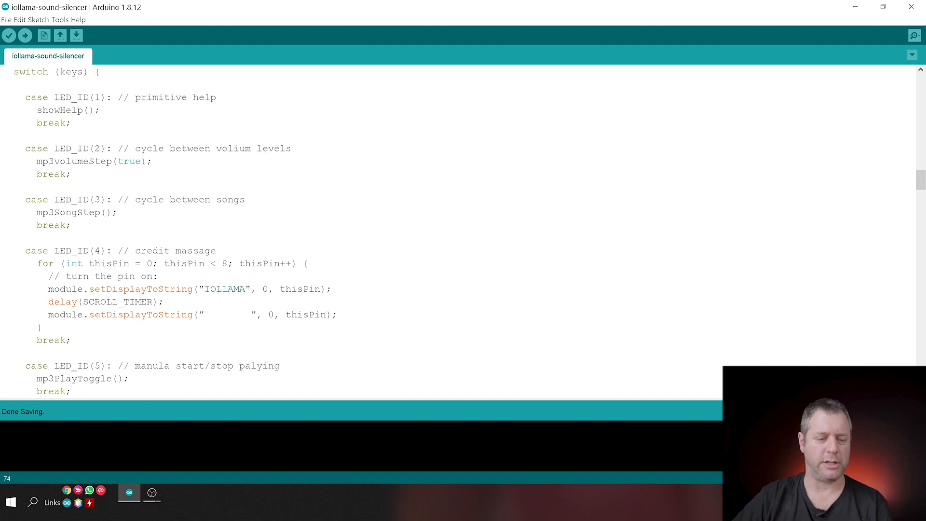
Step: Scroll past loop()'s sensitivity, debug and reserved cases to getKeyPressed() and mp3PlayToggle()
scroll(down, 3)
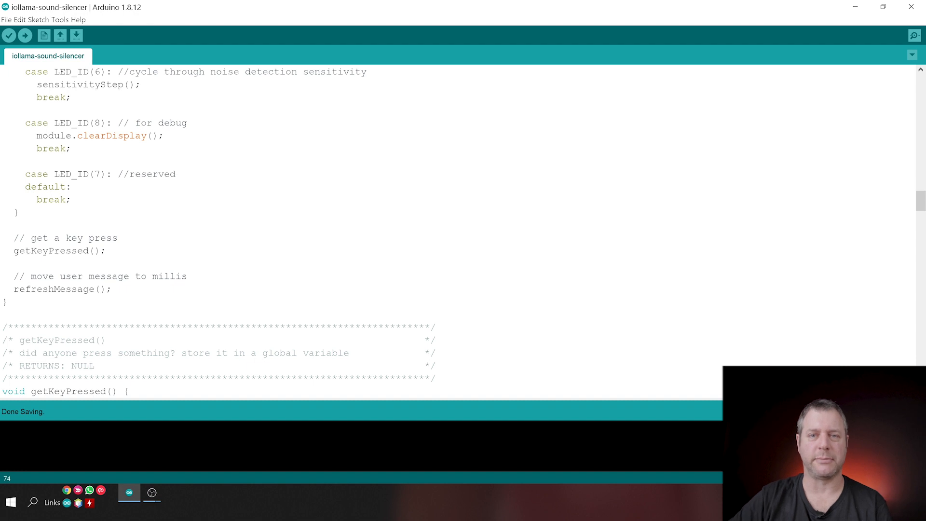
scroll(down, 3)
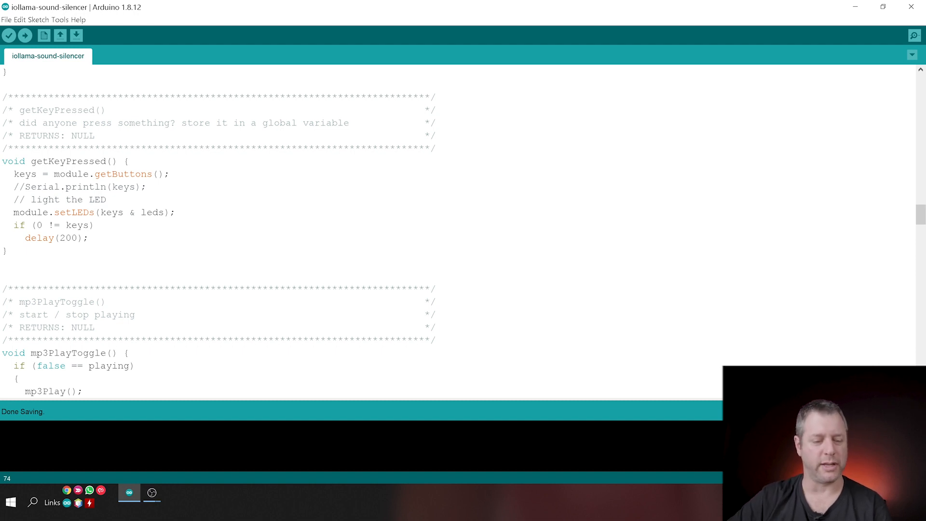
Step: Scroll through mp3Play(), mp3Stop() and mp3volumeStep() to mp3SongStep() and the start of sensitivityStep()
scroll(down, 3)
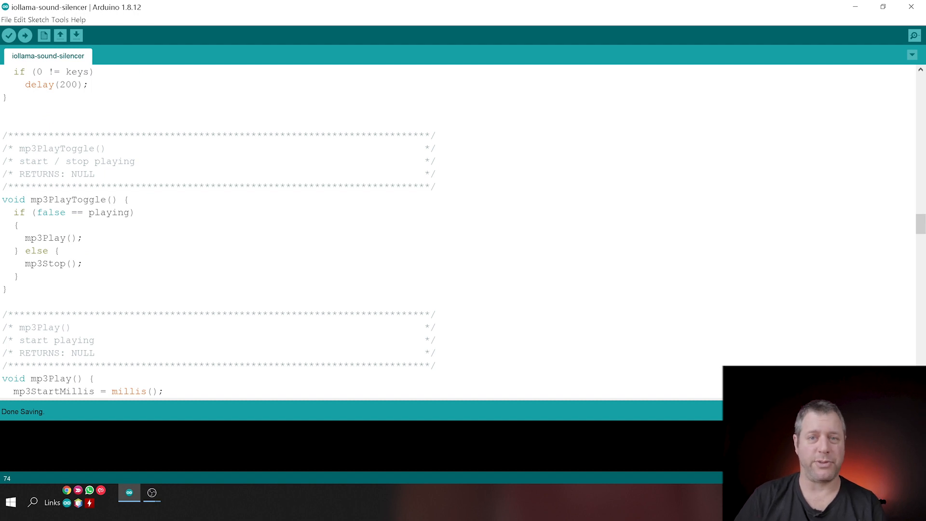
scroll(down, 3)
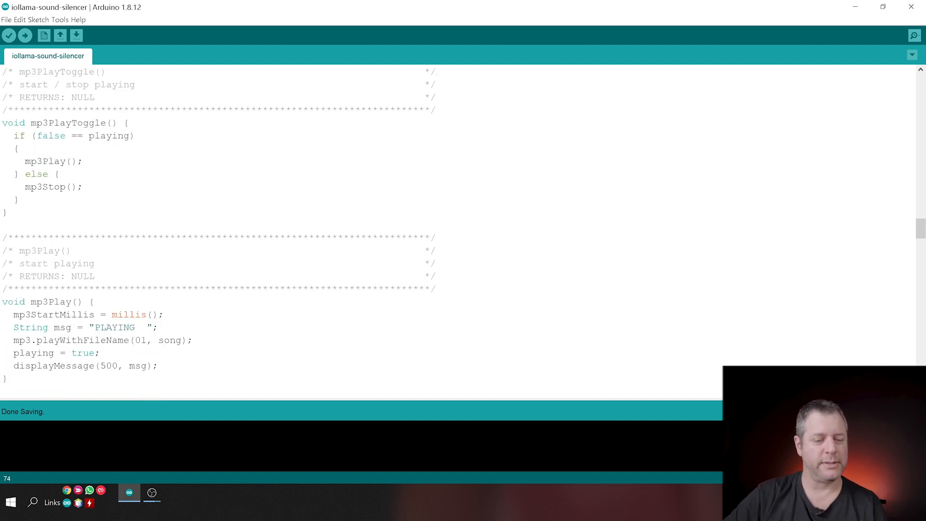
scroll(down, 3)
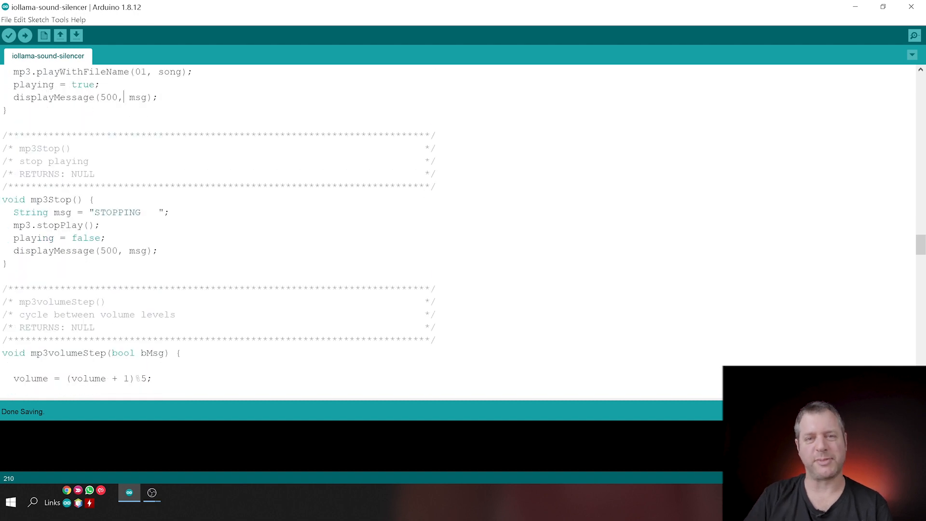
scroll(down, 3)
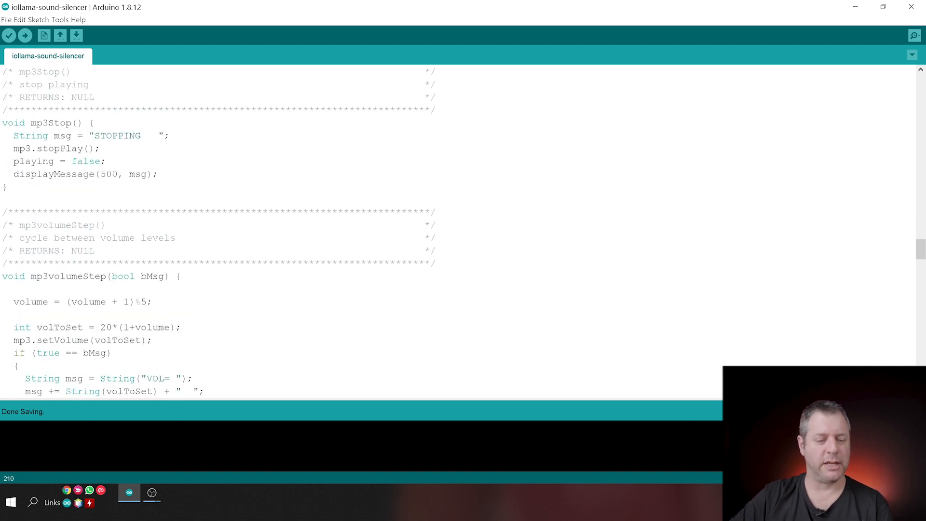
scroll(down, 3)
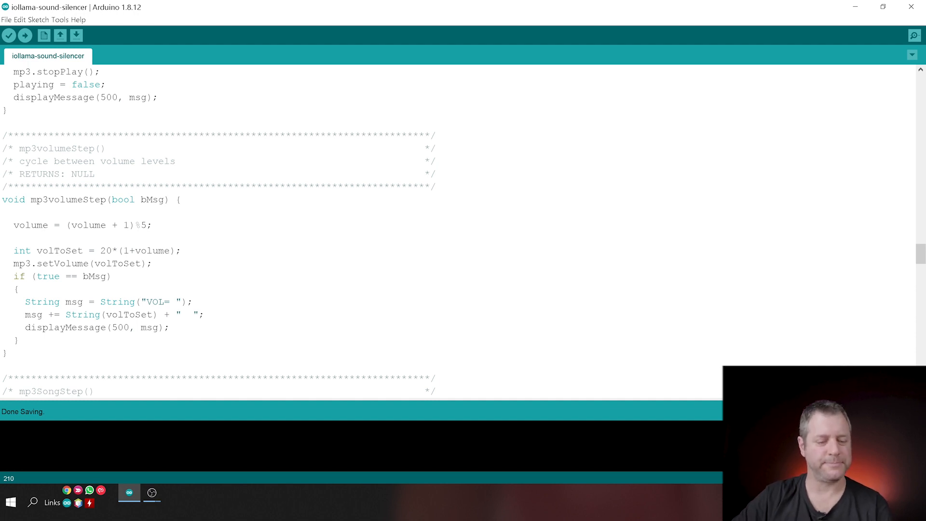
scroll(down, 3)
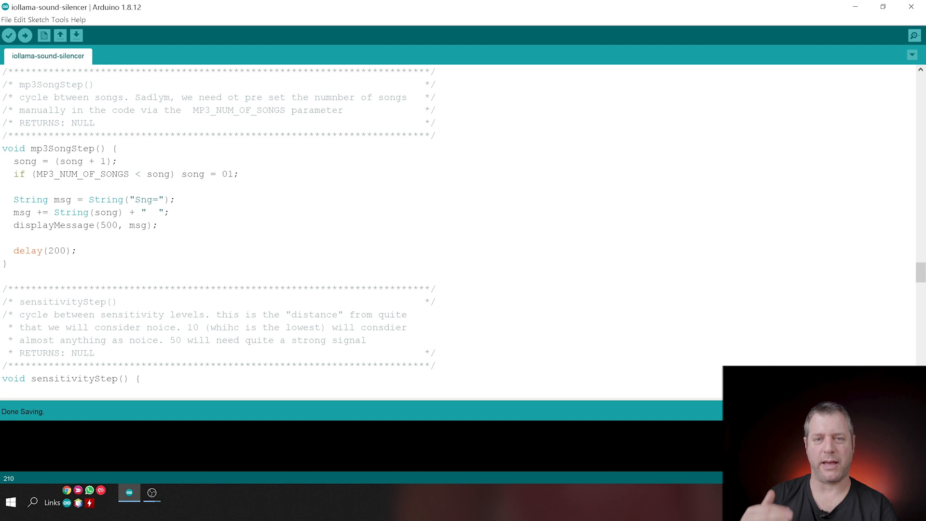
Step: Scroll through sensitivityStep() to the sampleNoise() function
scroll(down, 3)
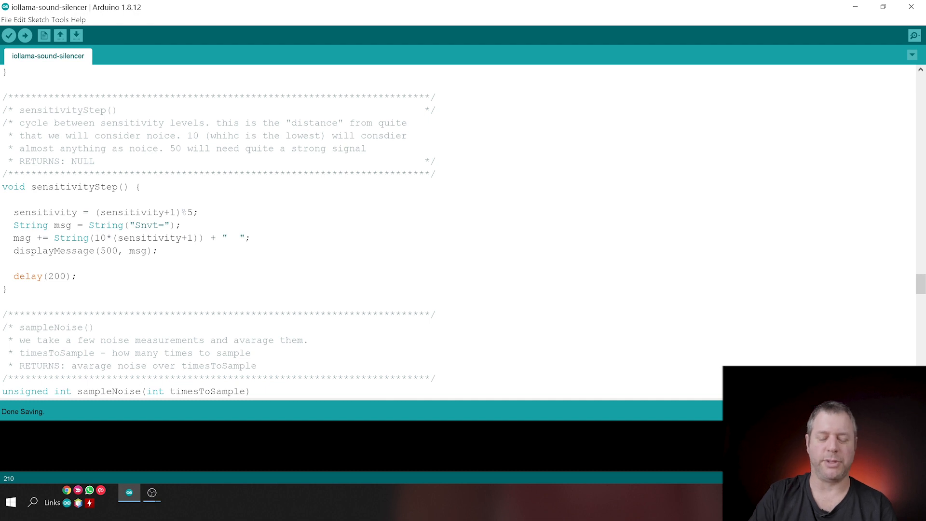
scroll(down, 3)
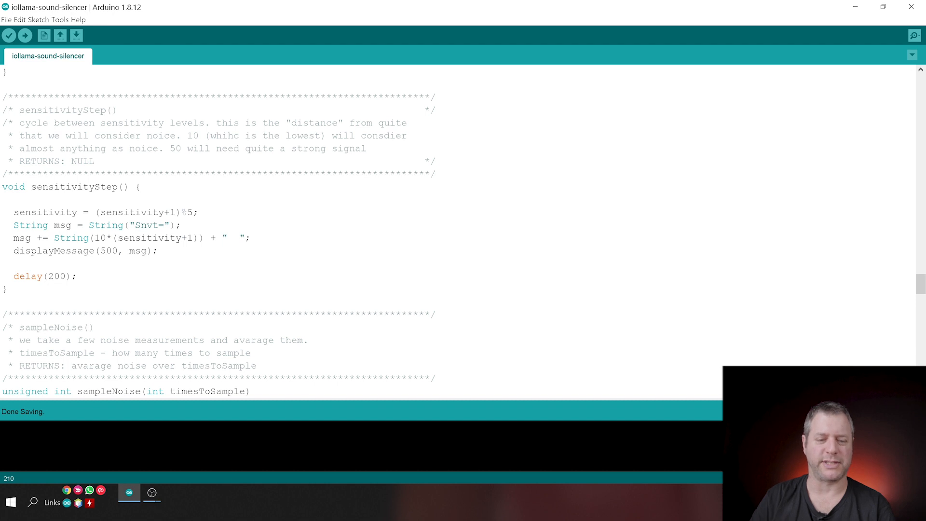
scroll(down, 3)
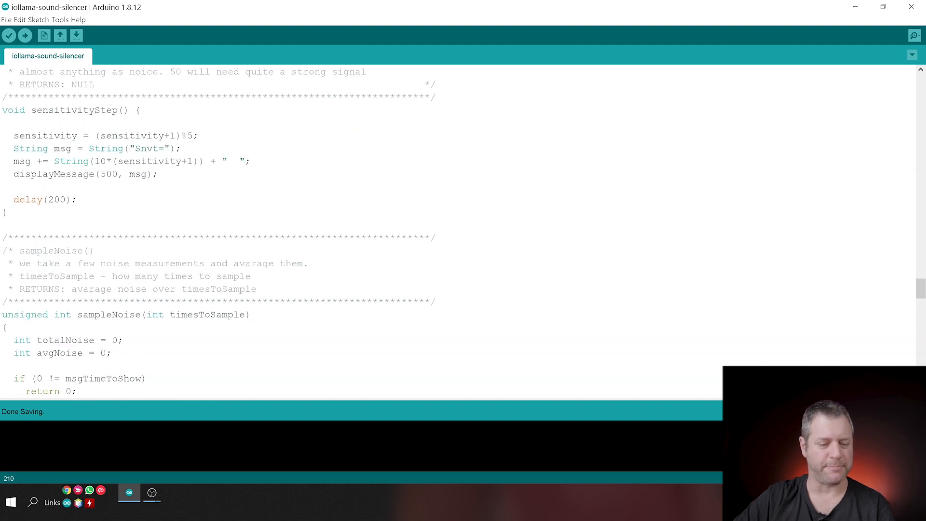
scroll(down, 3)
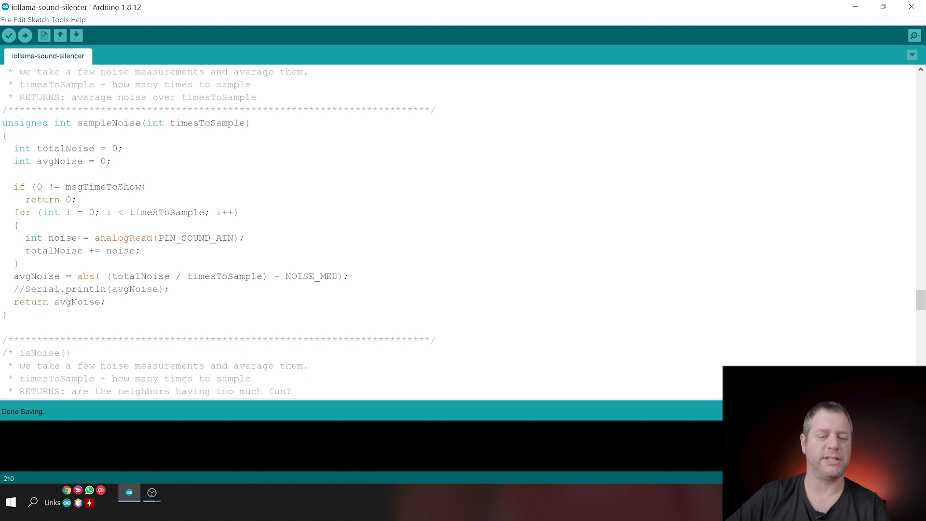
Step: Highlight msgTimeToShow and the NOISE_MED constant in sampleNoise() while explaining, reaching isNoise()
double_click(104, 187)
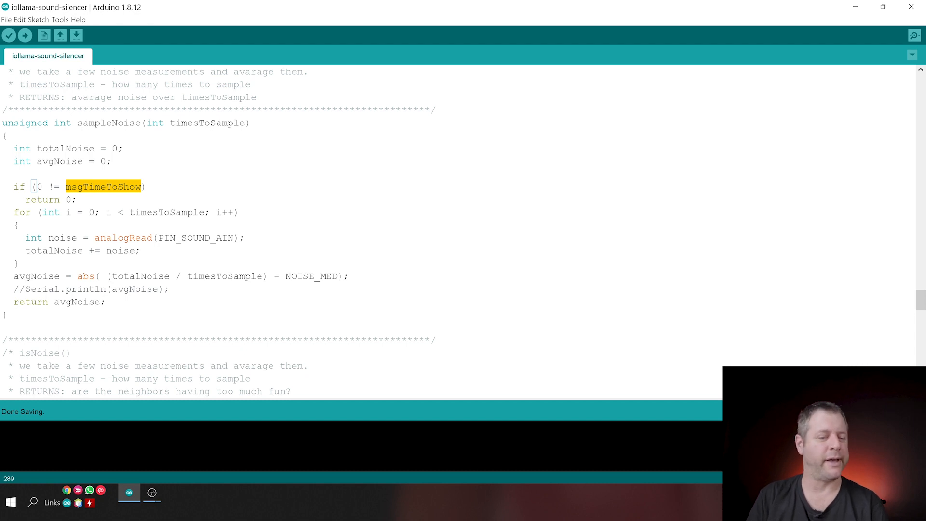
double_click(167, 212)
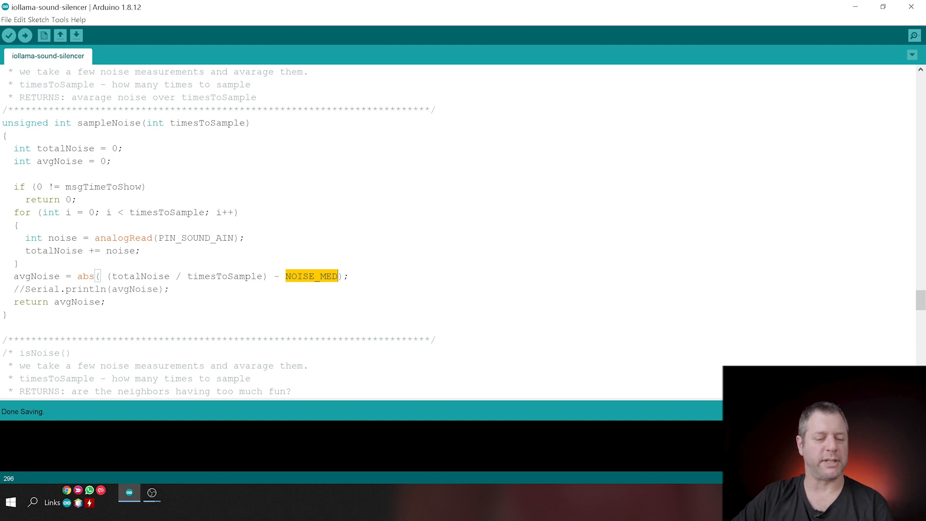
scroll(down, 3)
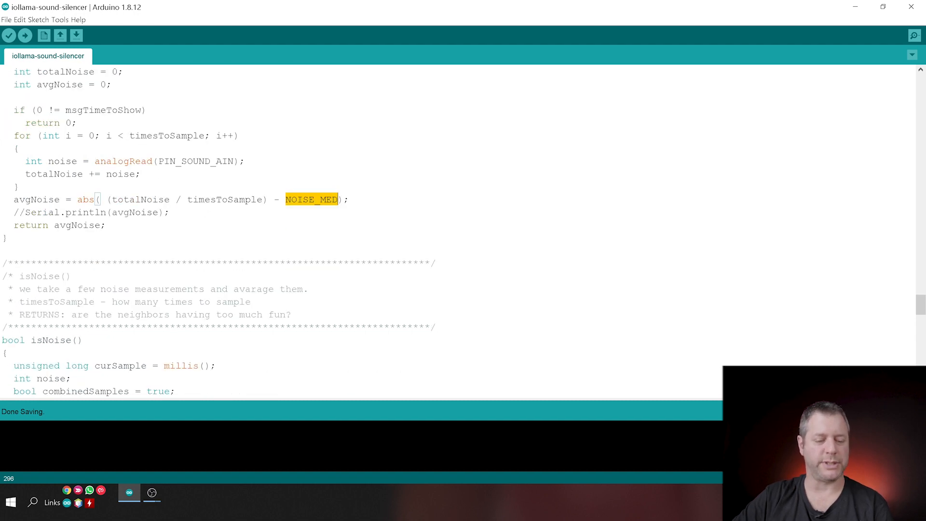
Step: Highlight the playing flag in isNoise()'s early return and the sampleNoise() call reading ambient noise
scroll(down, 3)
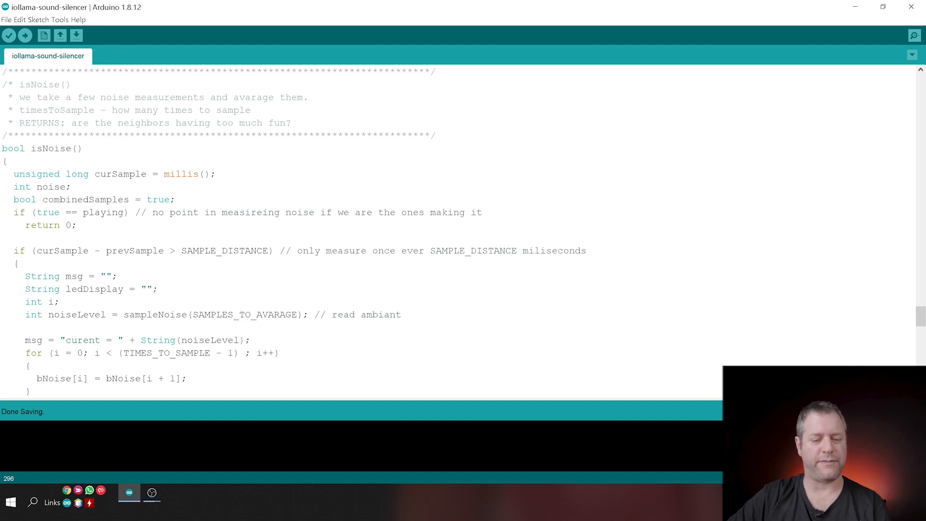
double_click(103, 212)
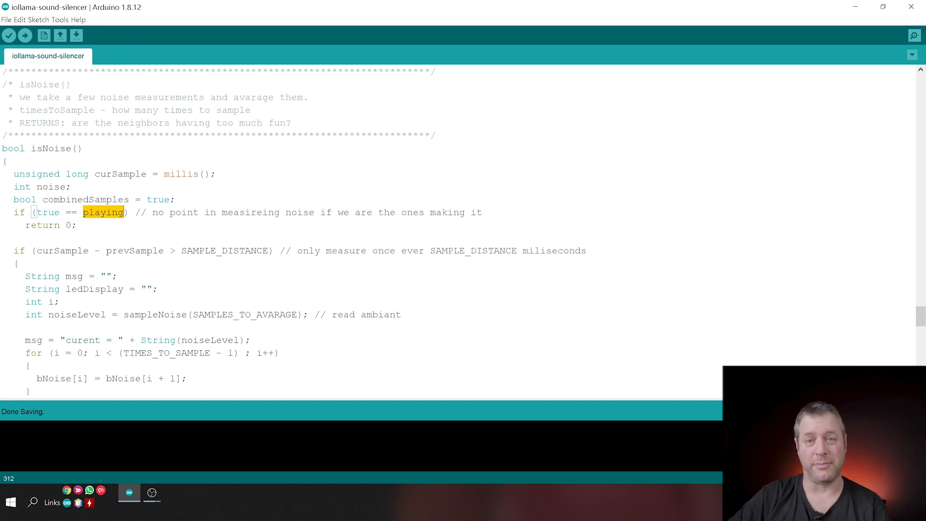
scroll(down, 3)
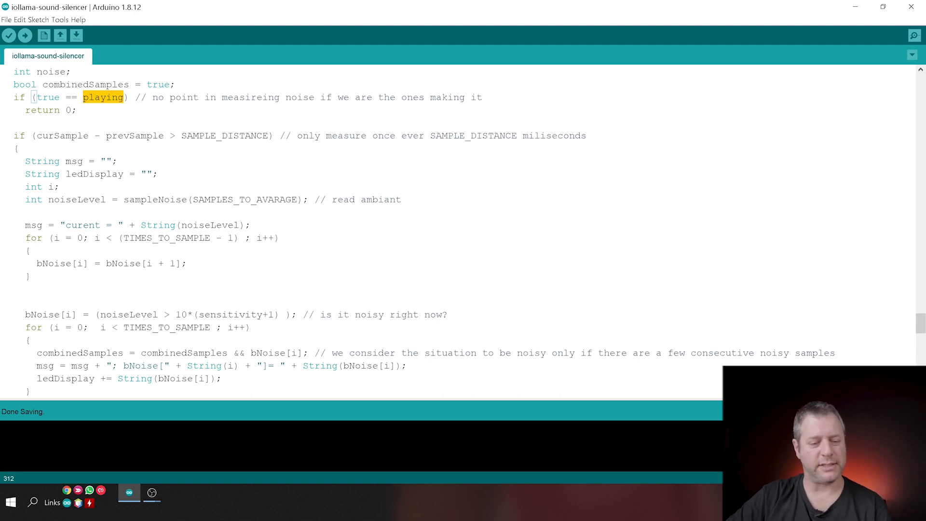
double_click(156, 199)
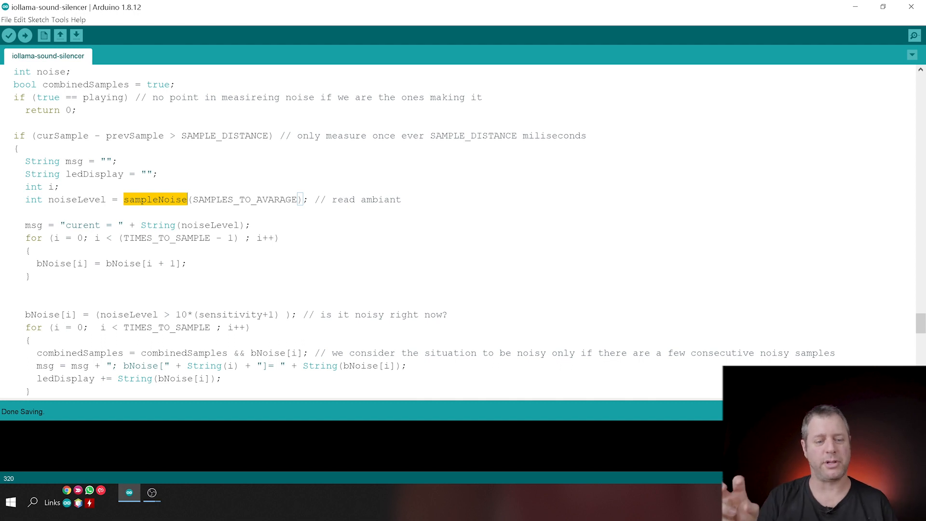
Step: Scroll to the end of isNoise() and highlight the returned combinedSamples value
scroll(down, 3)
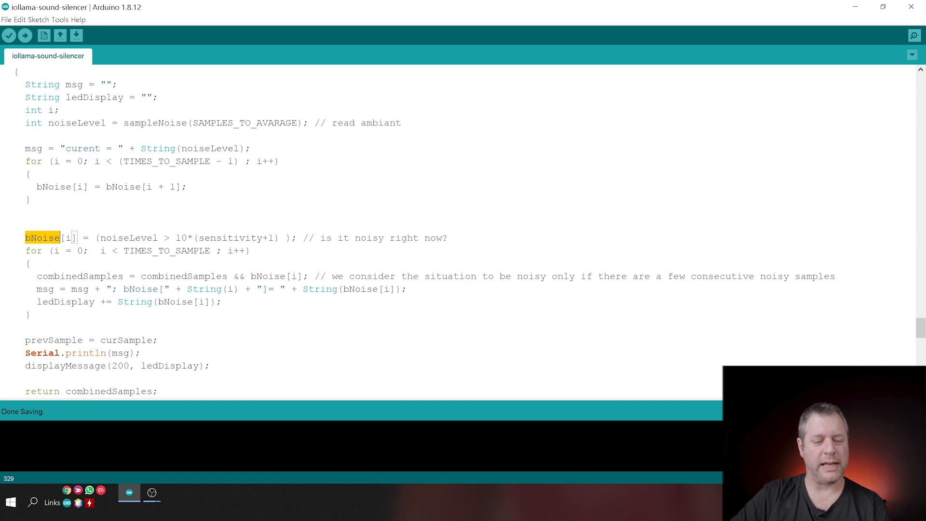
double_click(79, 276)
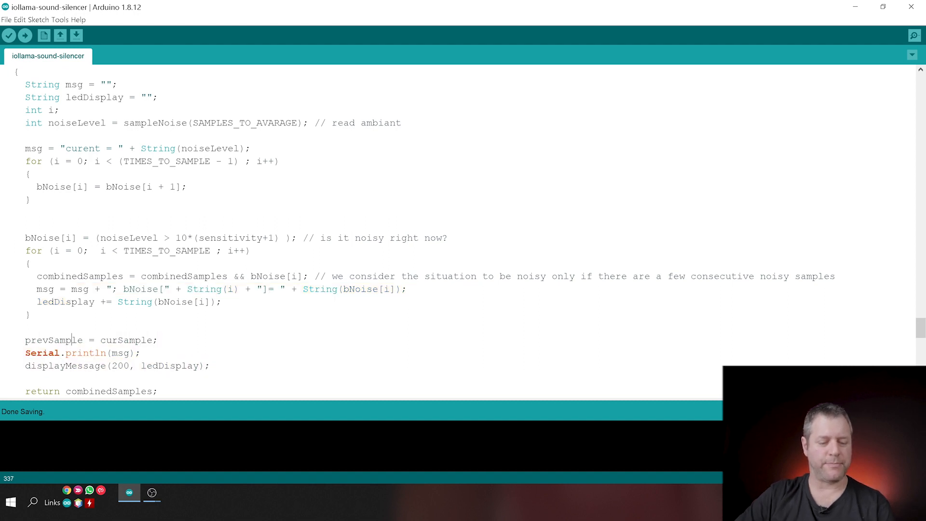
double_click(109, 314)
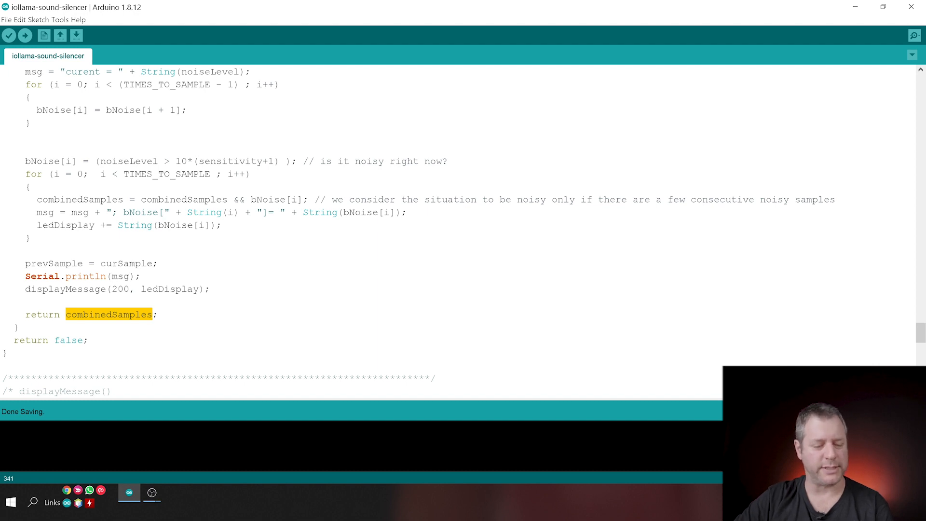
Step: Scroll down to mp3Loop() and showHelp(), highlighting a word inside mp3Loop()
scroll(down, 3)
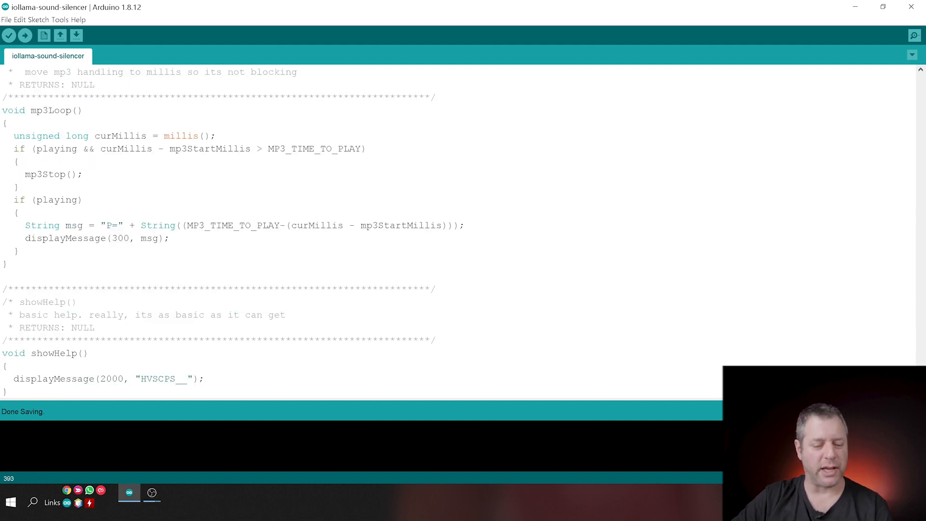
double_click(111, 378)
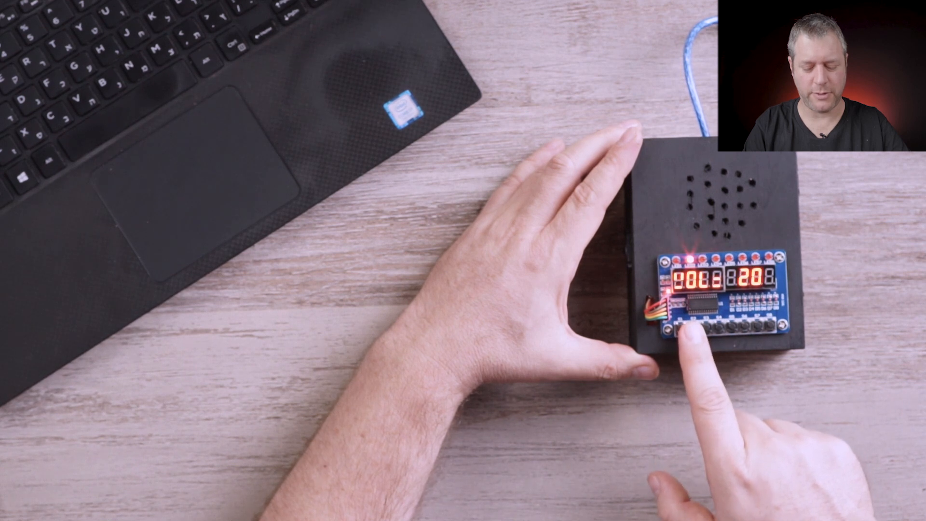
Step: Press each push button on the silencer box in turn, showing save messages and numeric readouts on its LED display
click(687, 325)
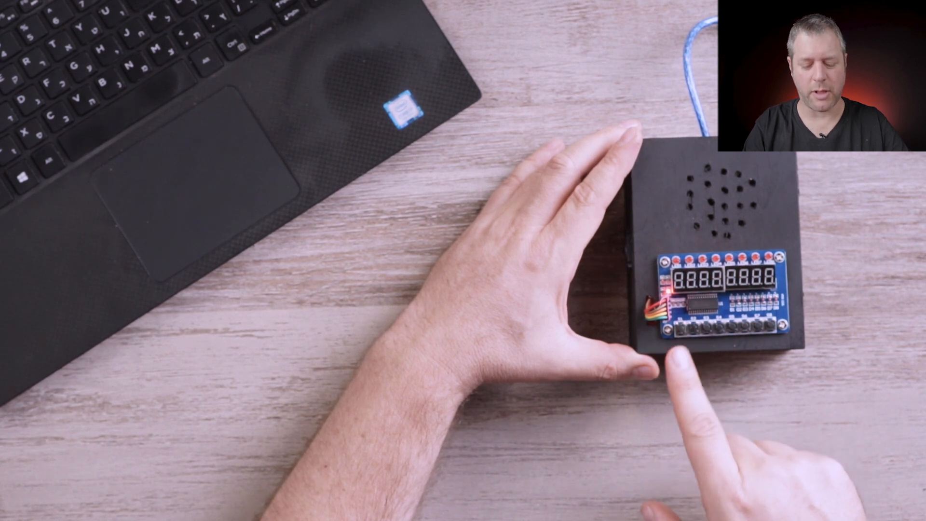
click(718, 322)
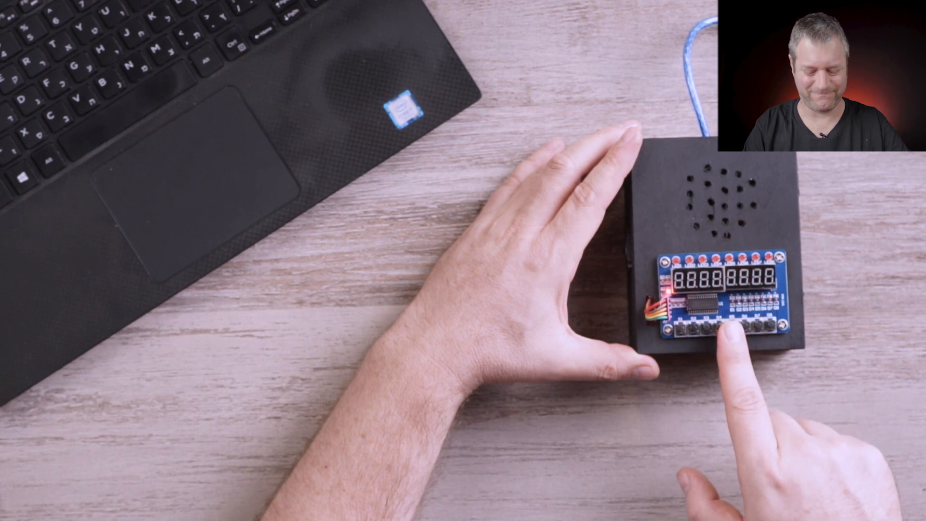
click(714, 328)
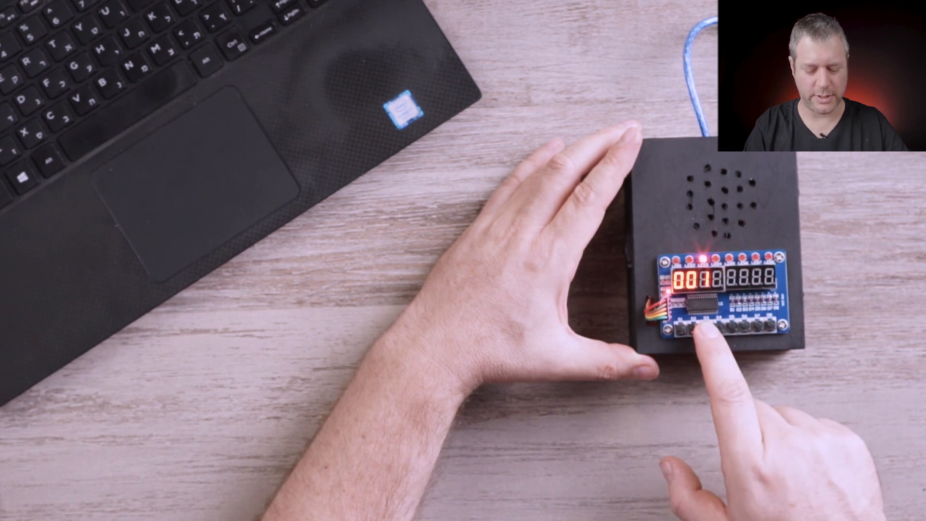
click(704, 324)
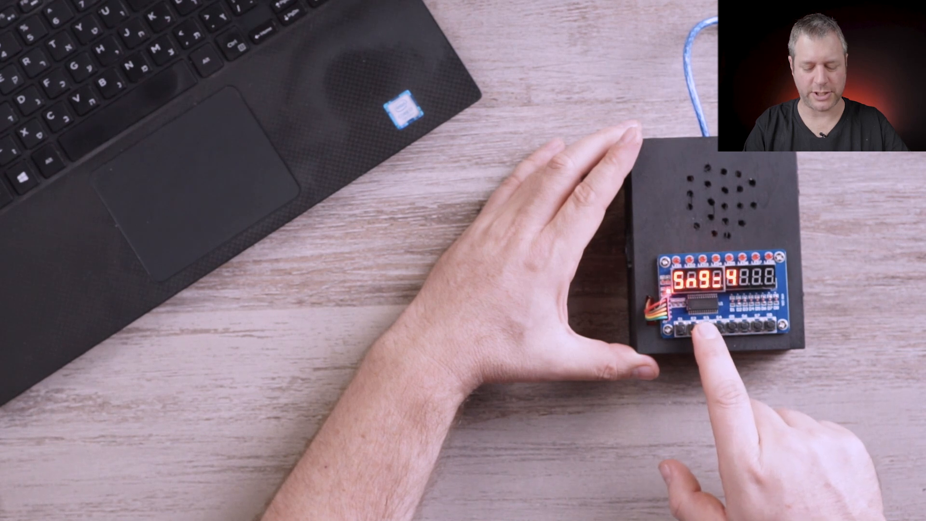
click(700, 322)
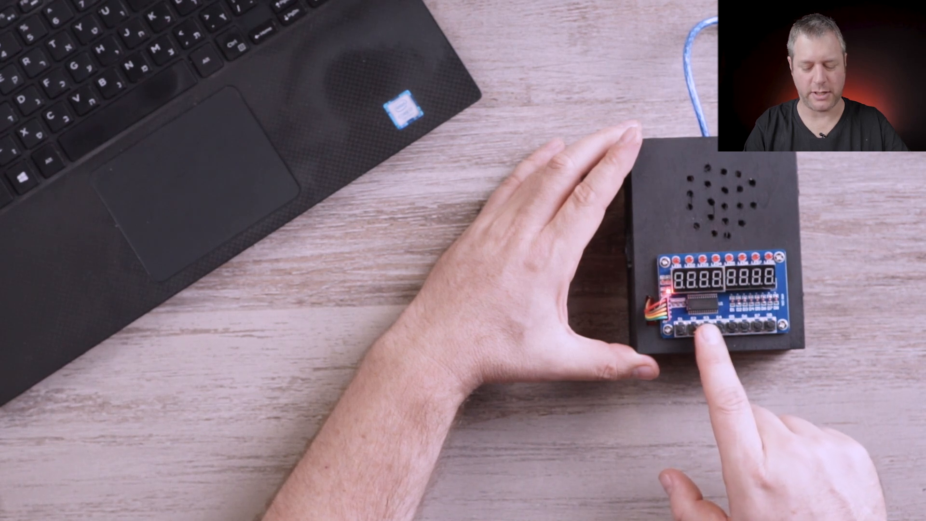
click(702, 329)
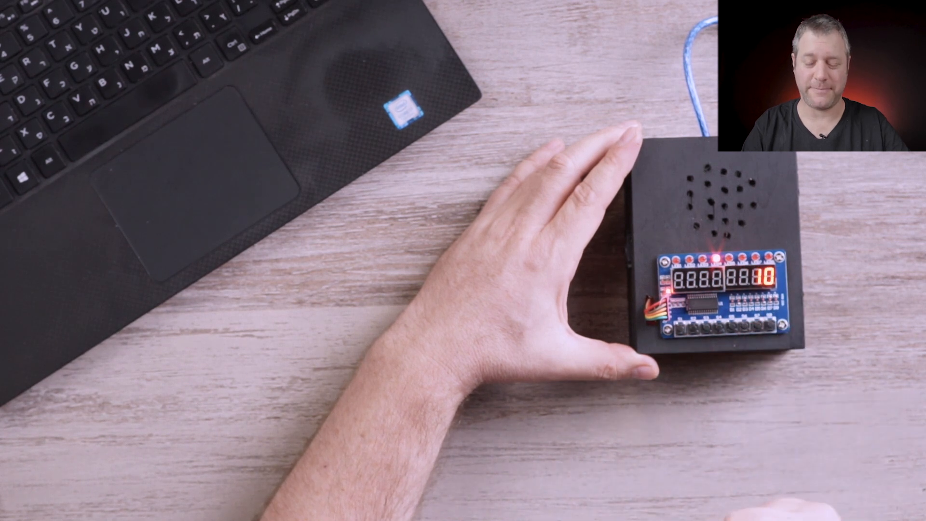
click(717, 329)
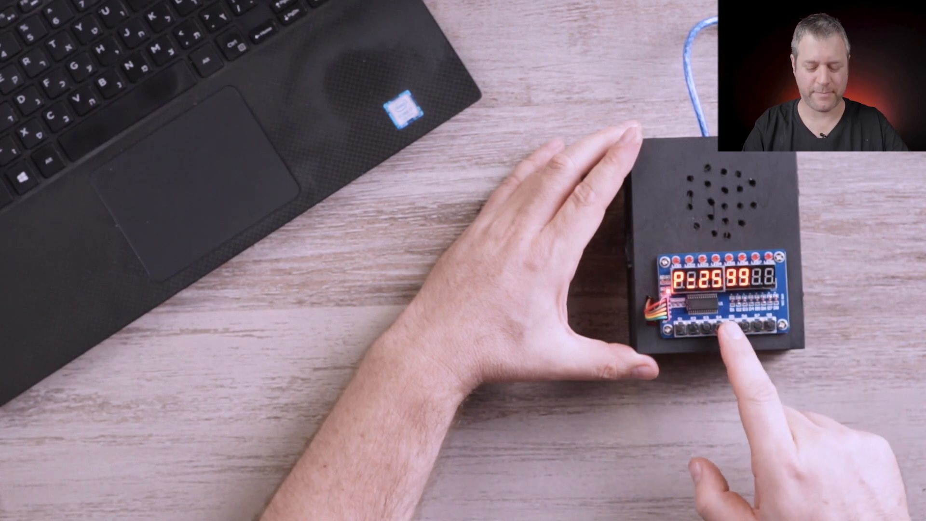
click(724, 329)
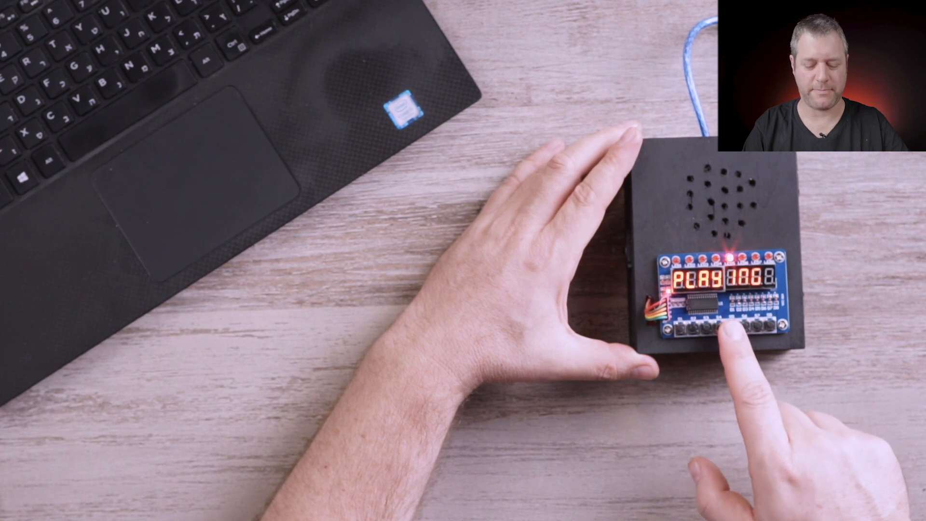
click(731, 330)
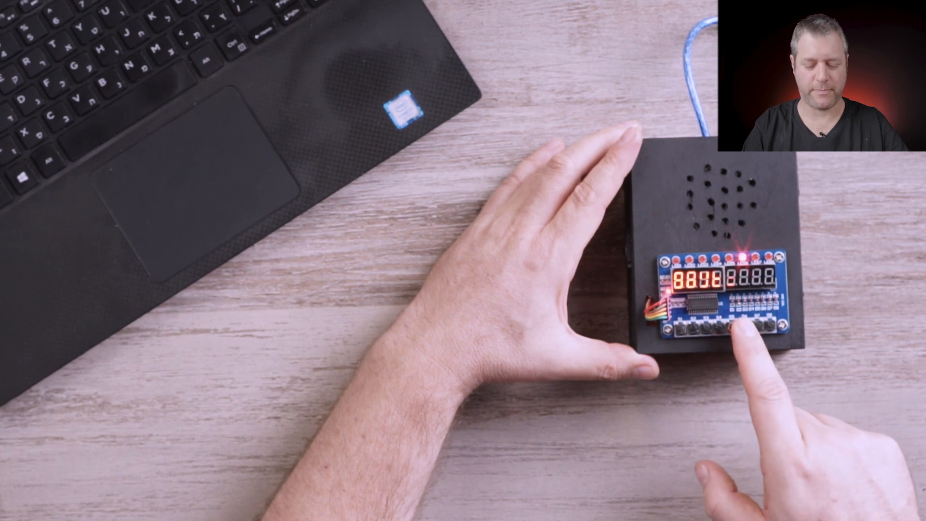
click(737, 328)
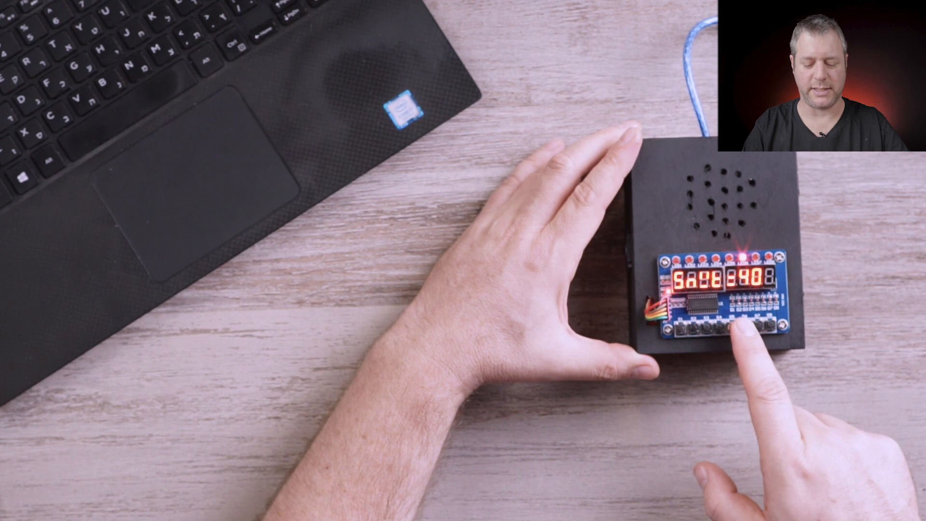
click(735, 328)
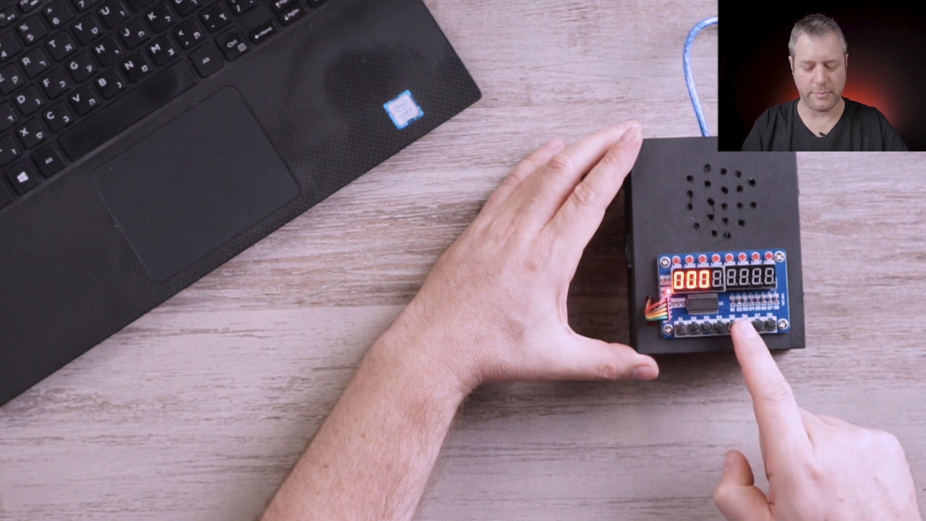
click(755, 333)
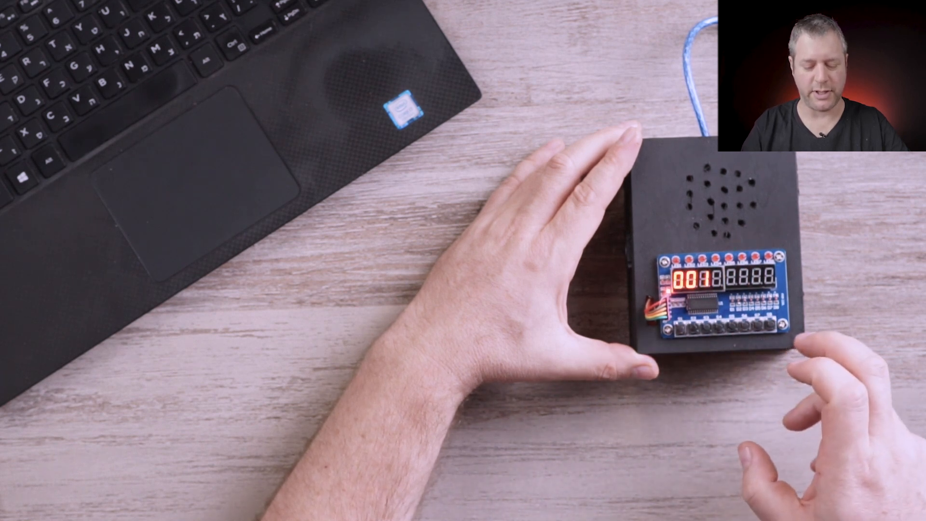